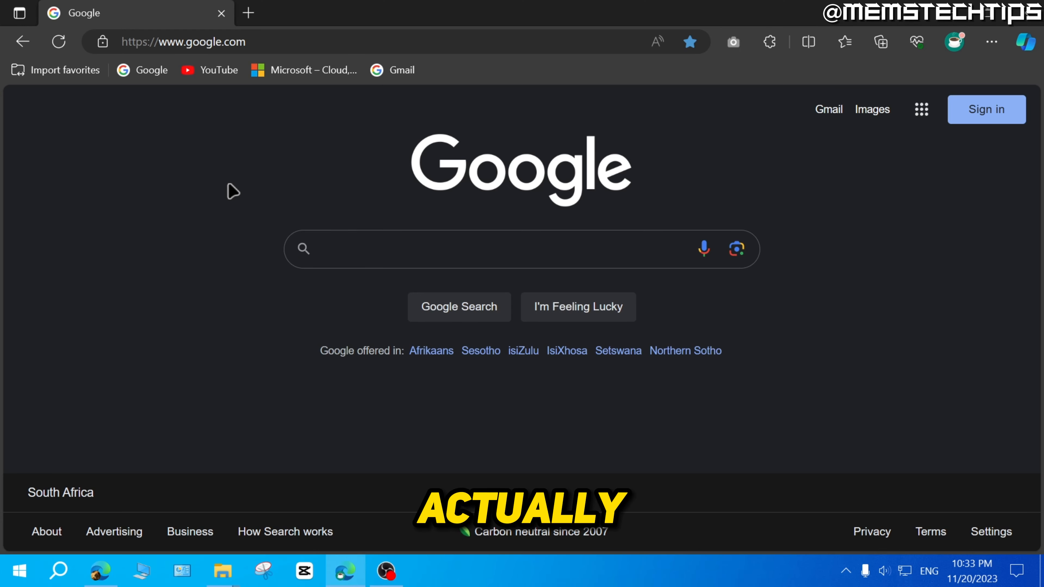
pyautogui.moveTo(769, 170)
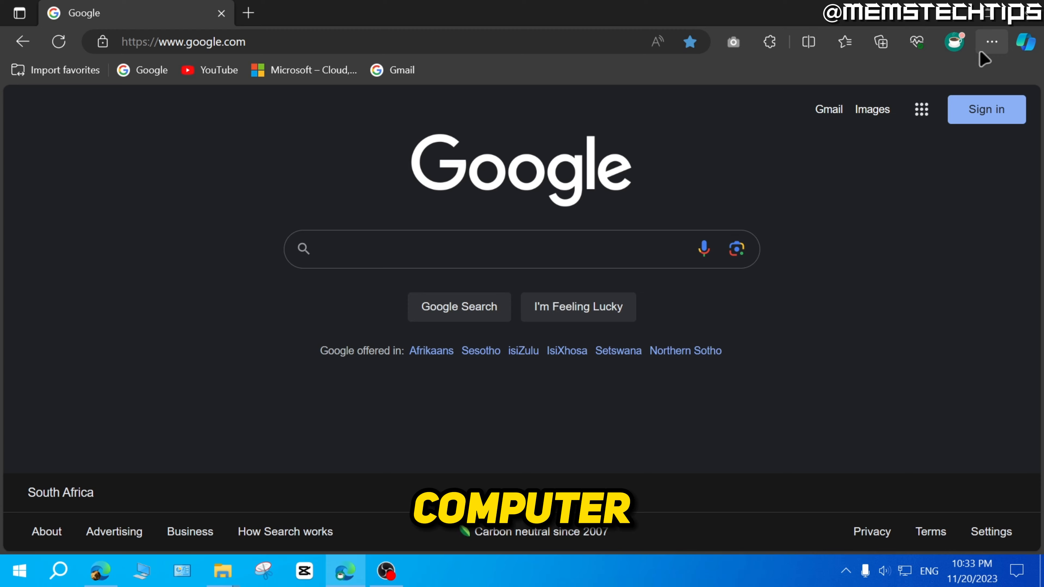
# Open Edge's Settings page from the Settings and more (…) menu
pyautogui.click(992, 42)
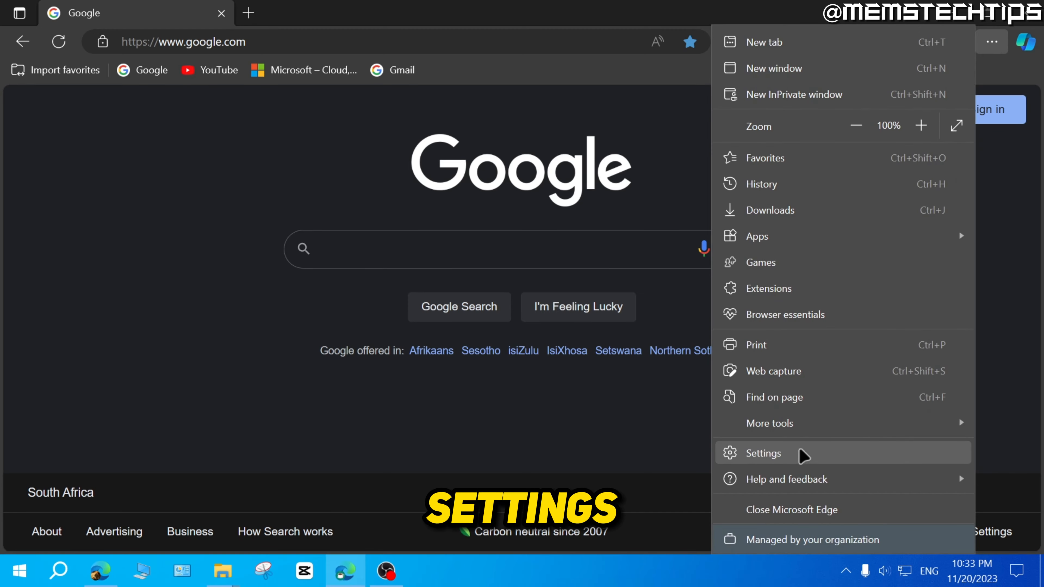
pyautogui.click(763, 453)
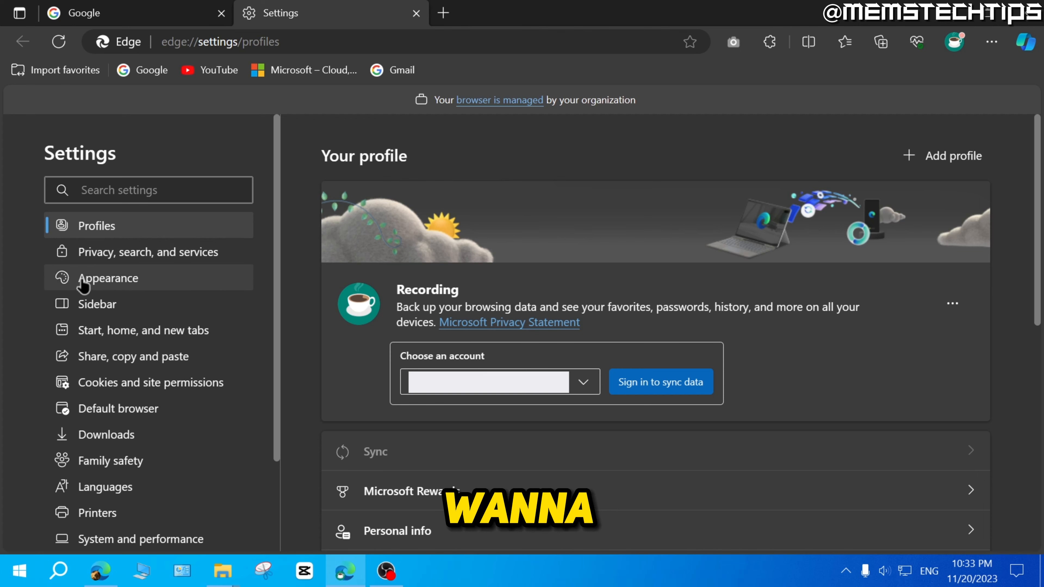
# On the Appearance settings page, set the overall appearance to Dark
pyautogui.click(108, 278)
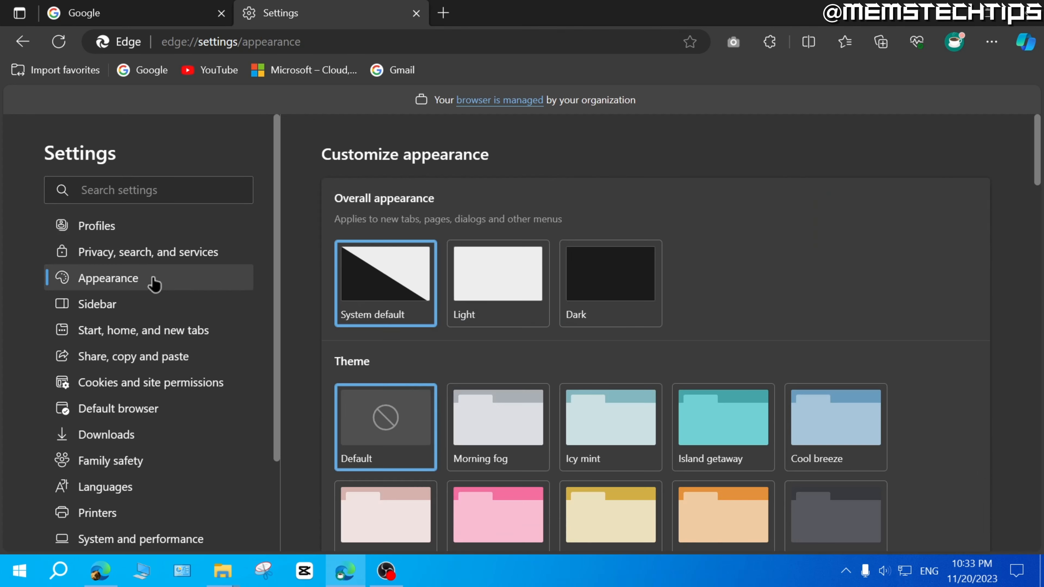
pyautogui.moveTo(434, 214)
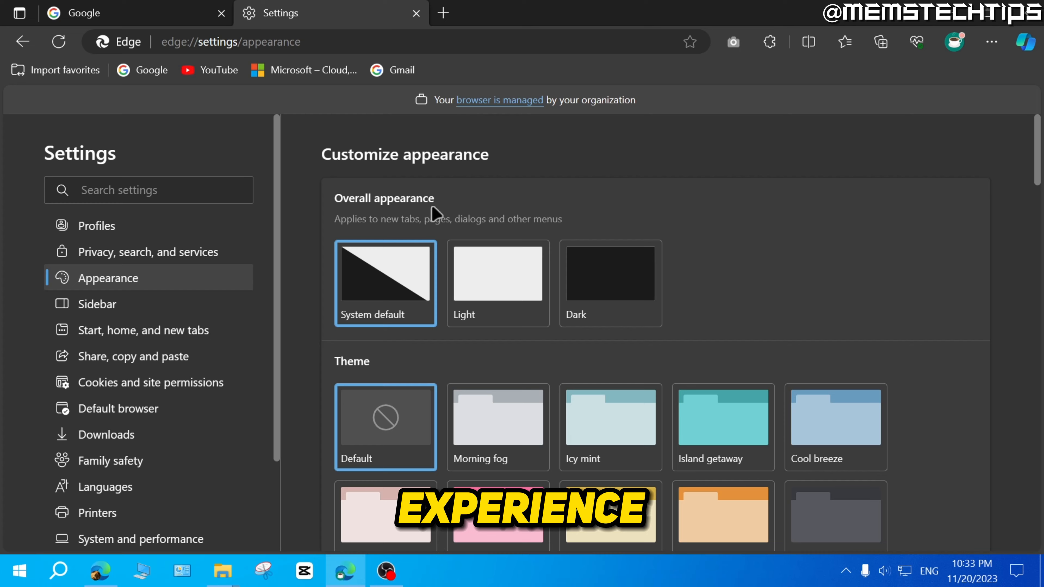
pyautogui.moveTo(486, 283)
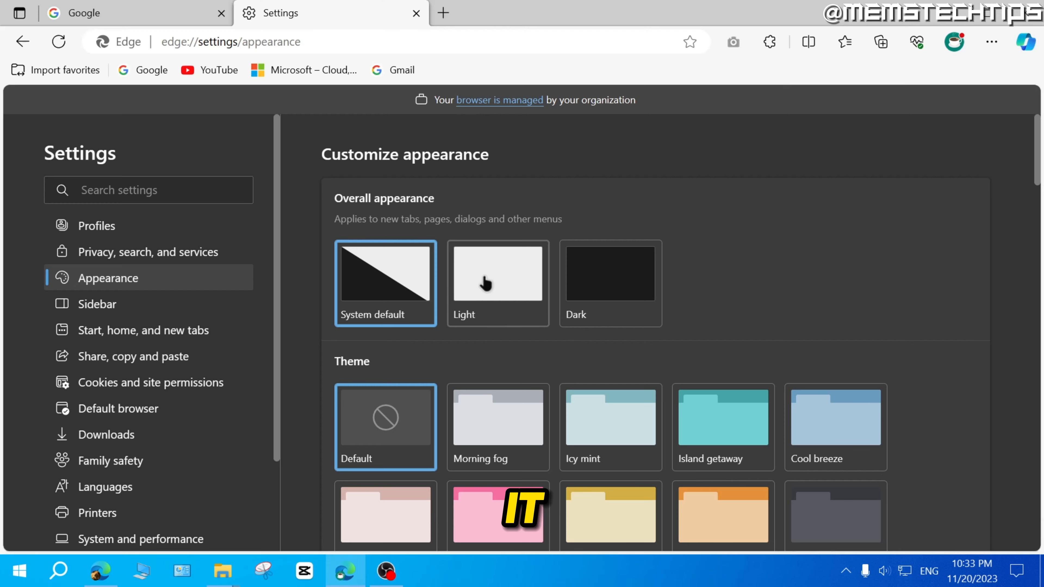
pyautogui.click(609, 273)
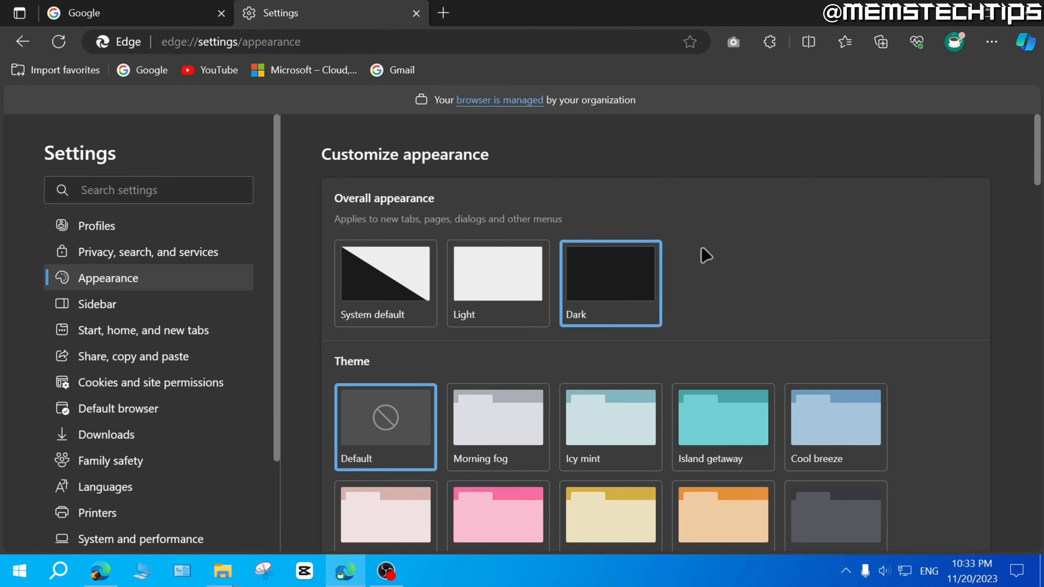
pyautogui.scroll(-3)
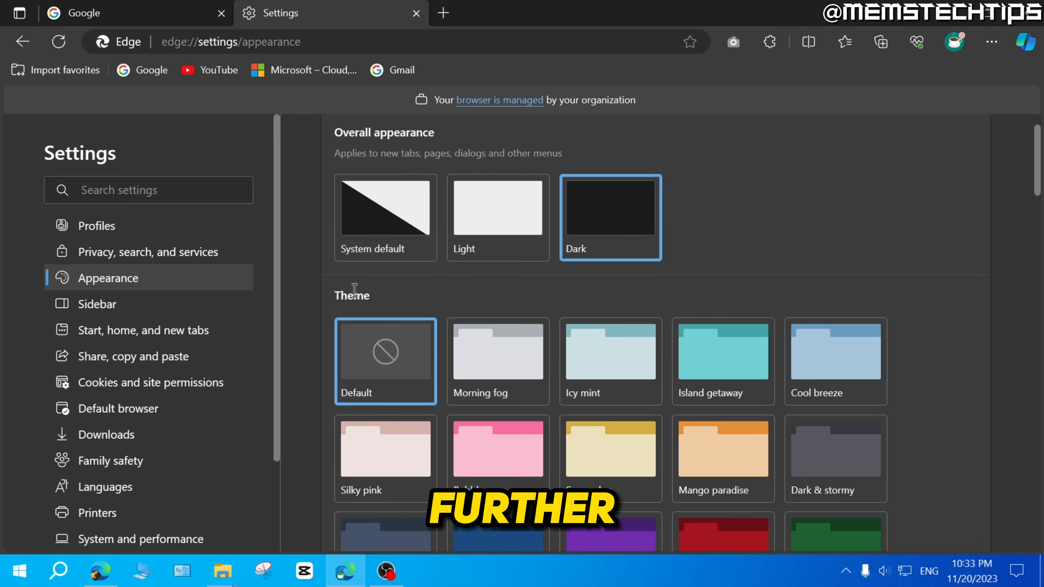
pyautogui.scroll(-3)
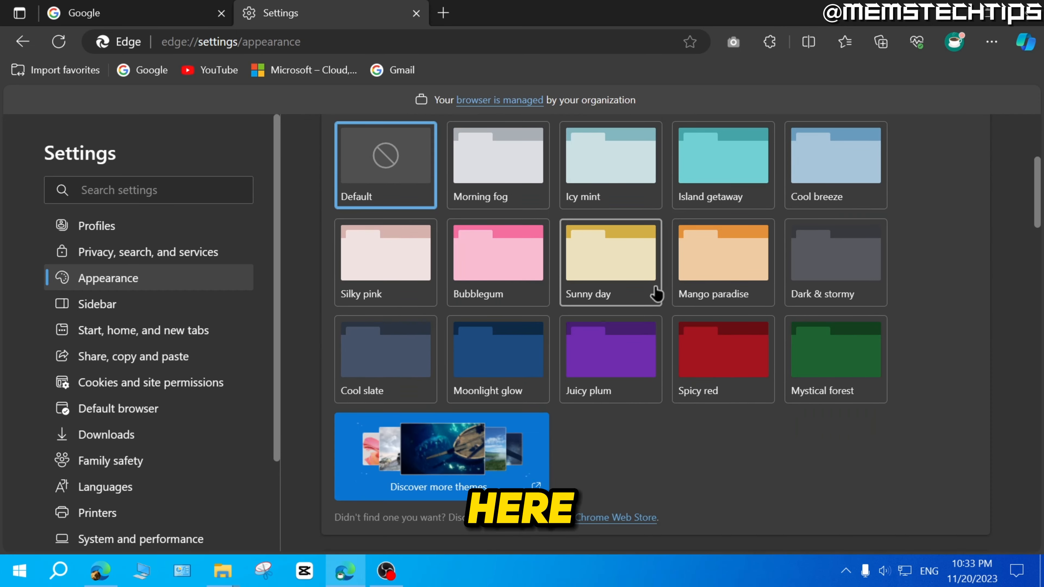
pyautogui.scroll(-3)
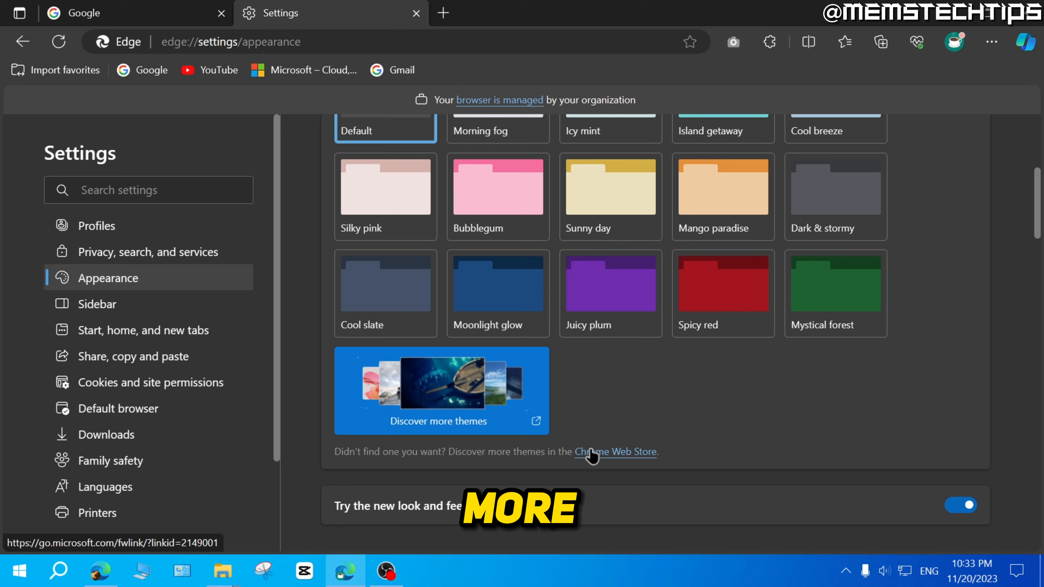
pyautogui.scroll(3)
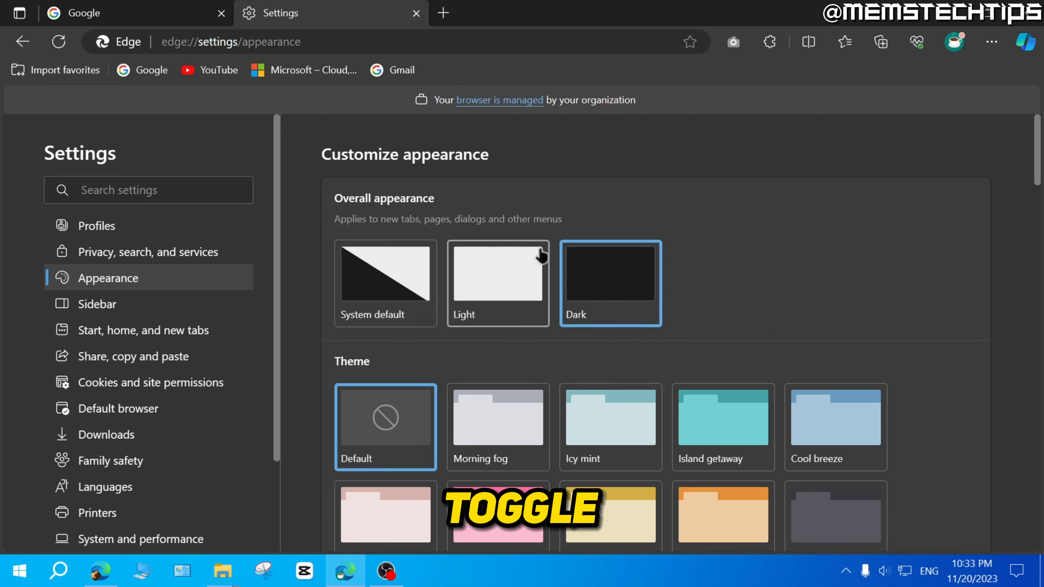
pyautogui.moveTo(559, 318)
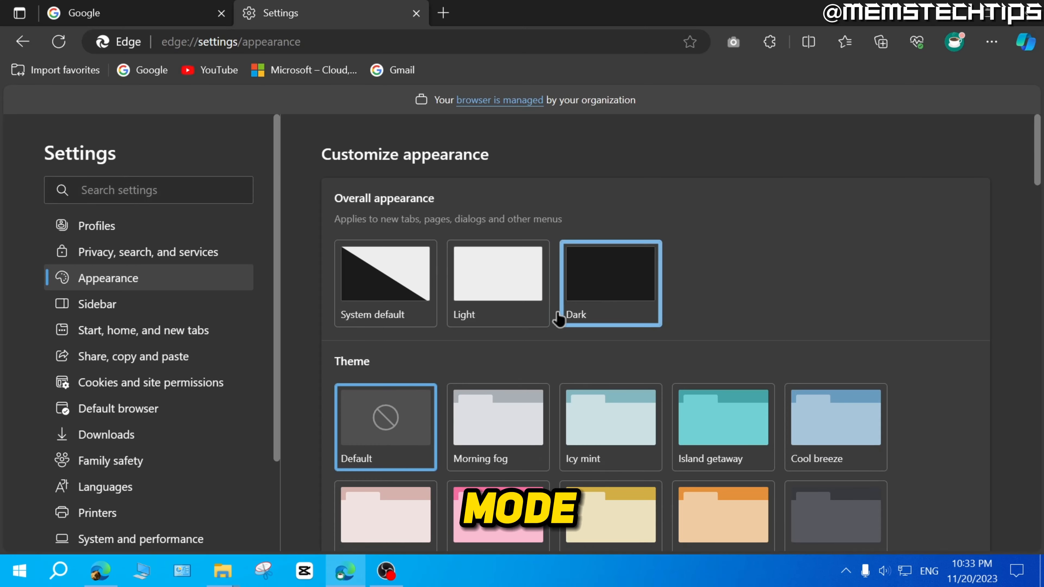